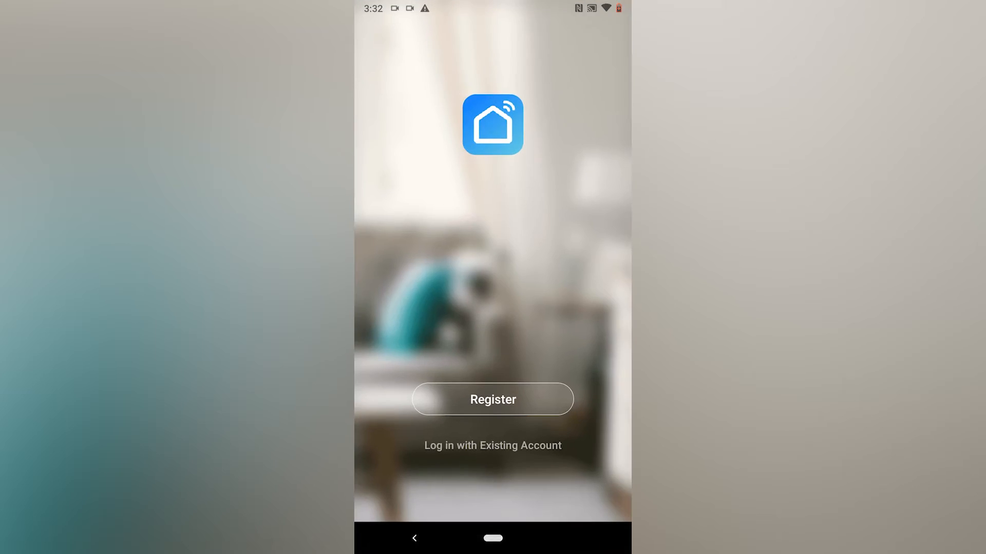
Search Play Store for "smart life" so Smart Life - Smart Living appears as top suggestion
text(uni)
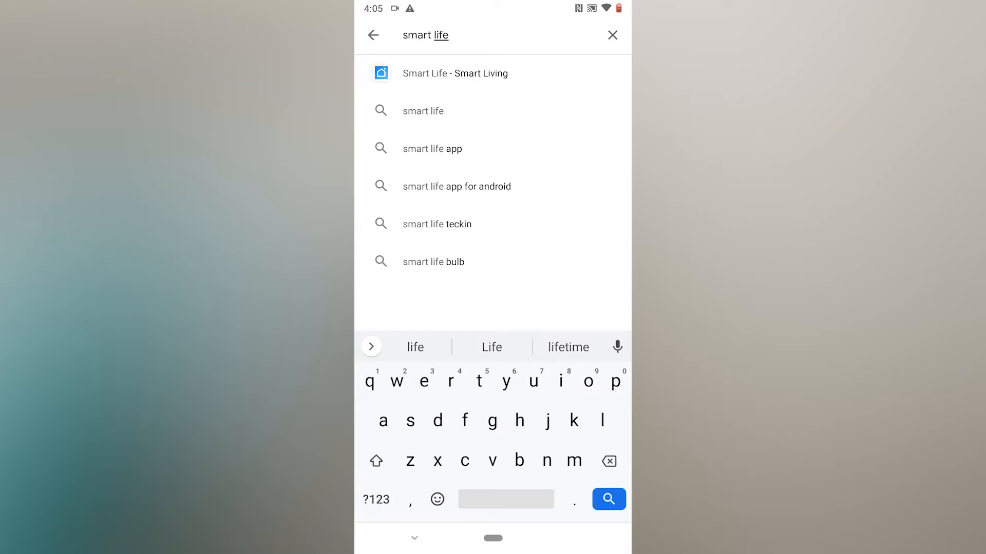
Choose Smart Life from the suggestions and start manually adding a socket device
click(456, 72)
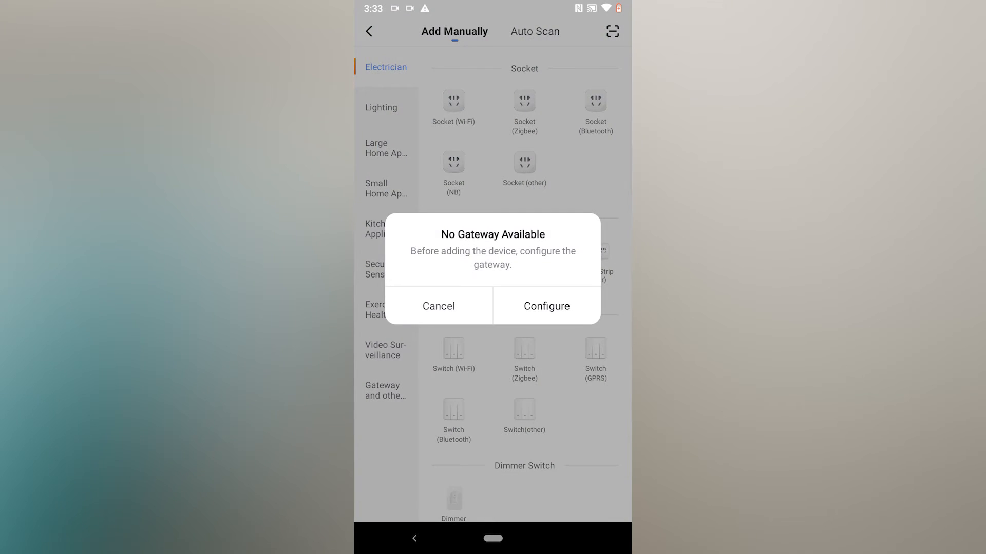
Pair a Wi-Fi socket with the home Wi-Fi and name it kettle in Kitchen
click(545, 306)
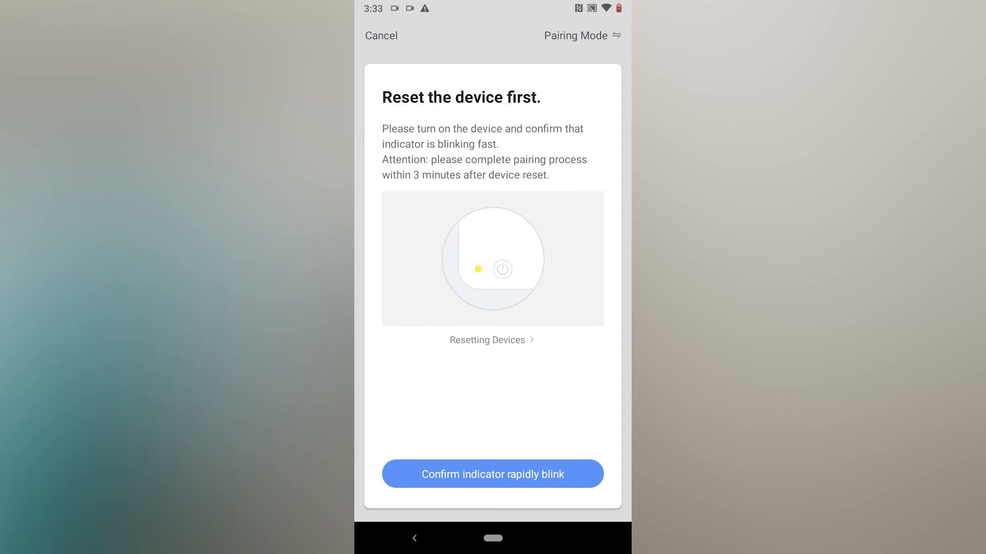
click(492, 473)
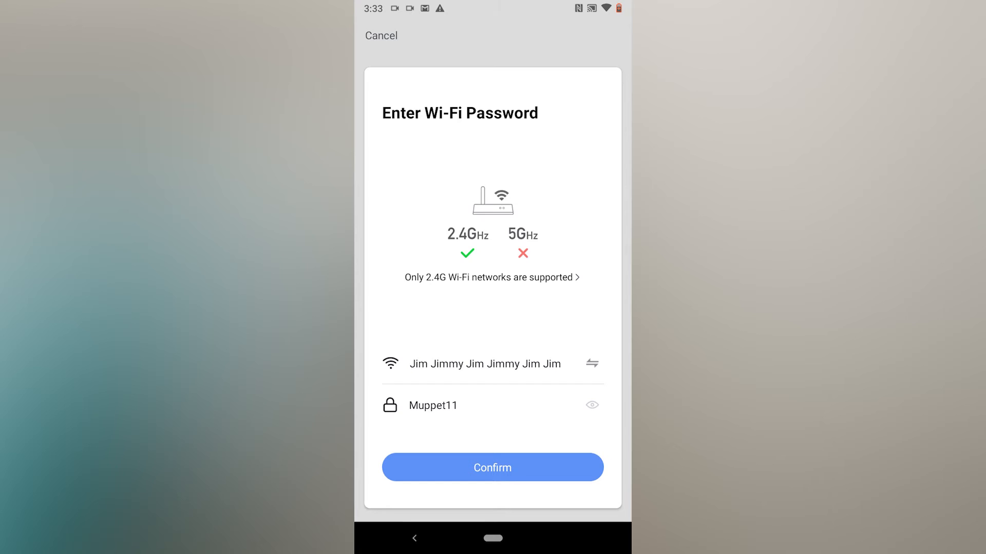
click(493, 468)
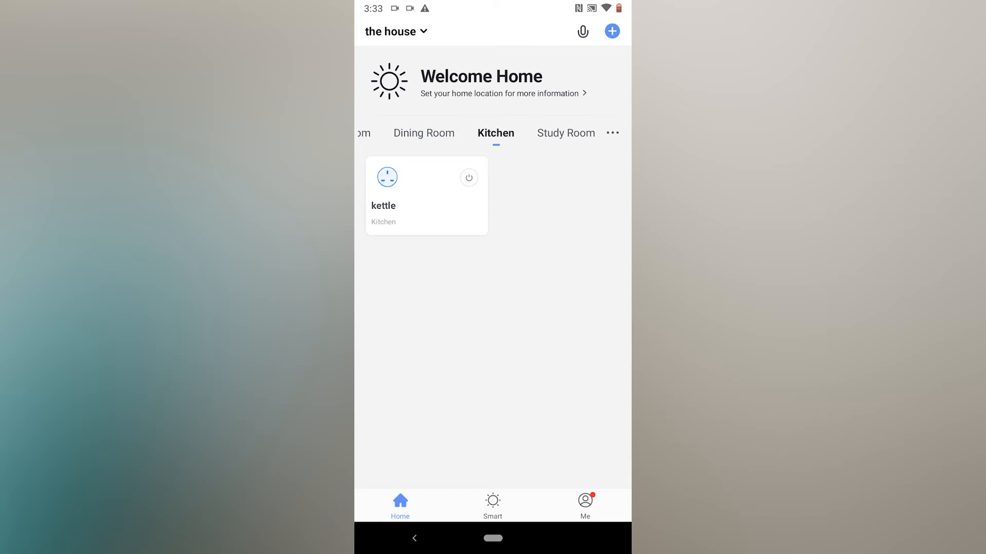
Adjust a schedule time for the plug, then return to the device-reset pairing step
click(492, 503)
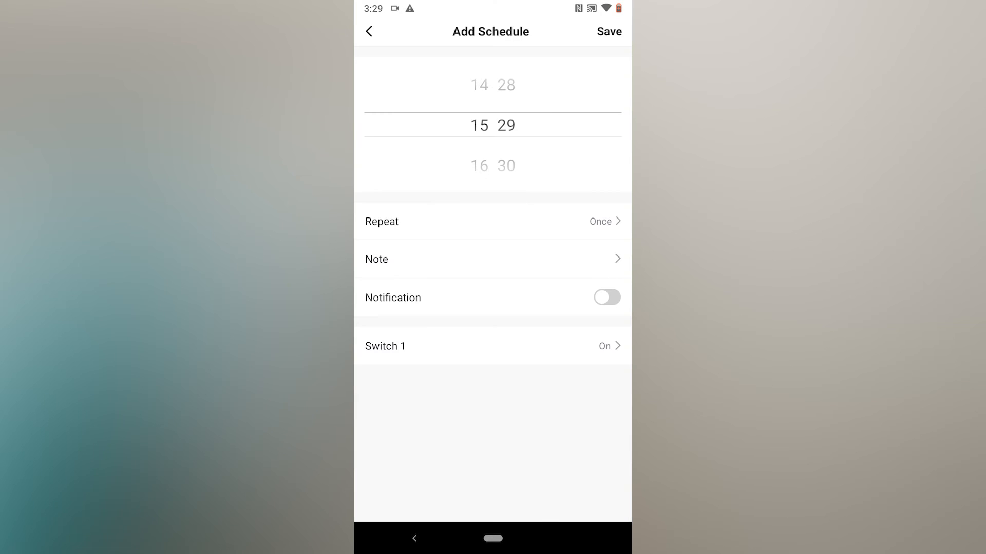
drag(479, 84, 479, 165)
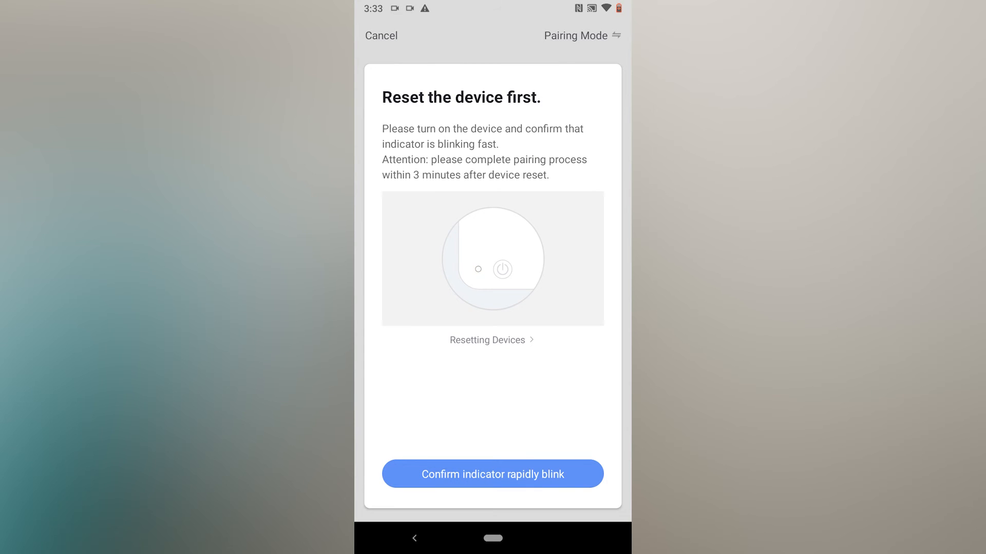
Pair the second plug over Wi-Fi and name it Smart socket in Living Room
click(492, 474)
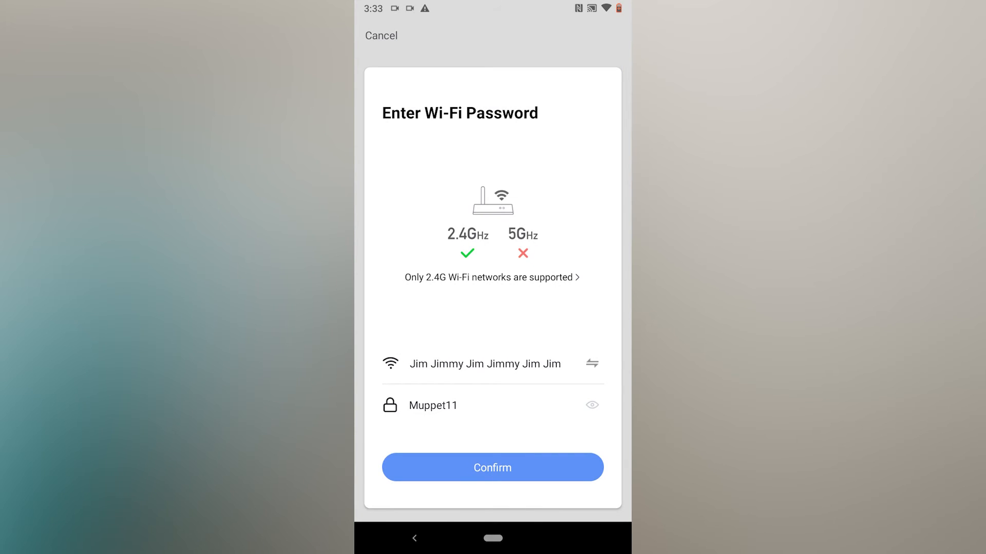
click(381, 36)
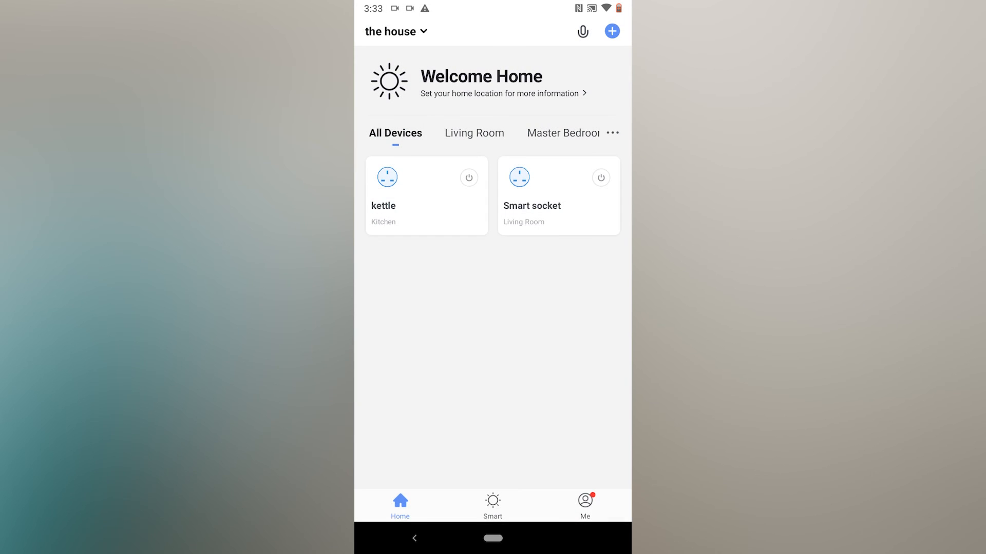